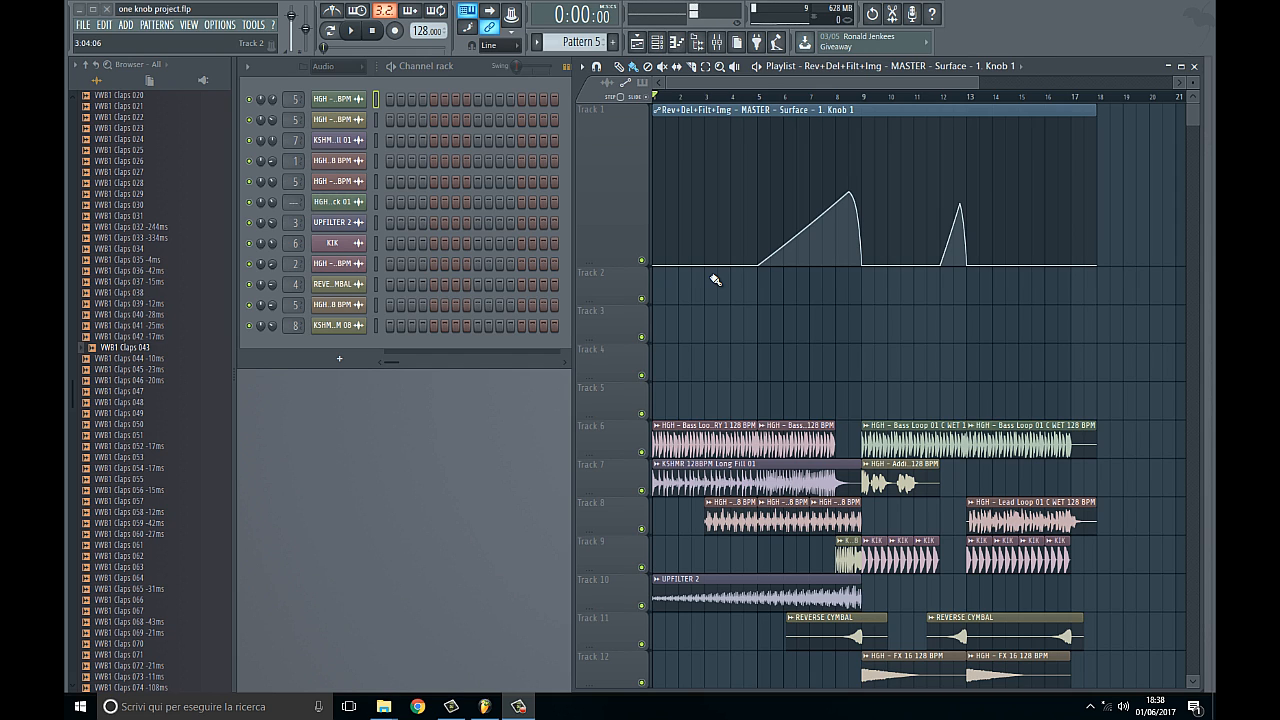
# Step: Bring up the Master track's OneKnob Endless Smile patcher with its effect map
pyautogui.click(351, 30)
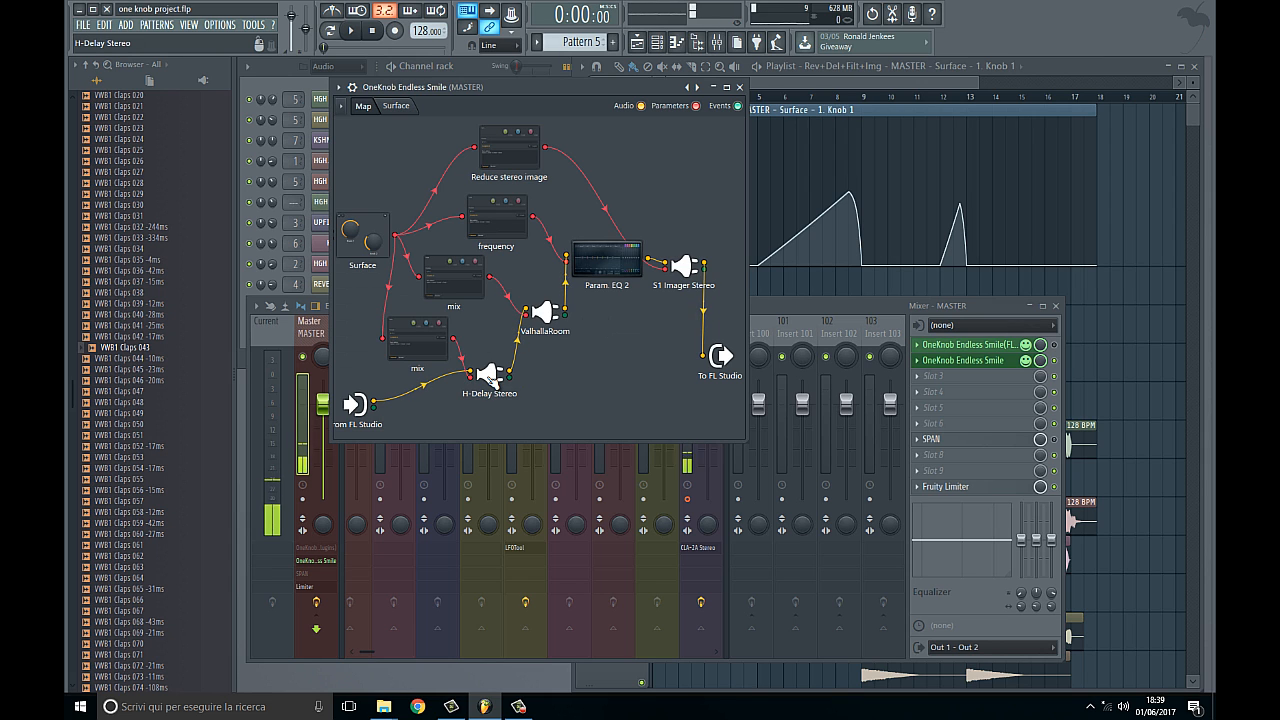
# Step: Open H-Delay Stereo, turn Surface Knob 1 up and back down, and return to Map
pyautogui.doubleClick(490, 377)
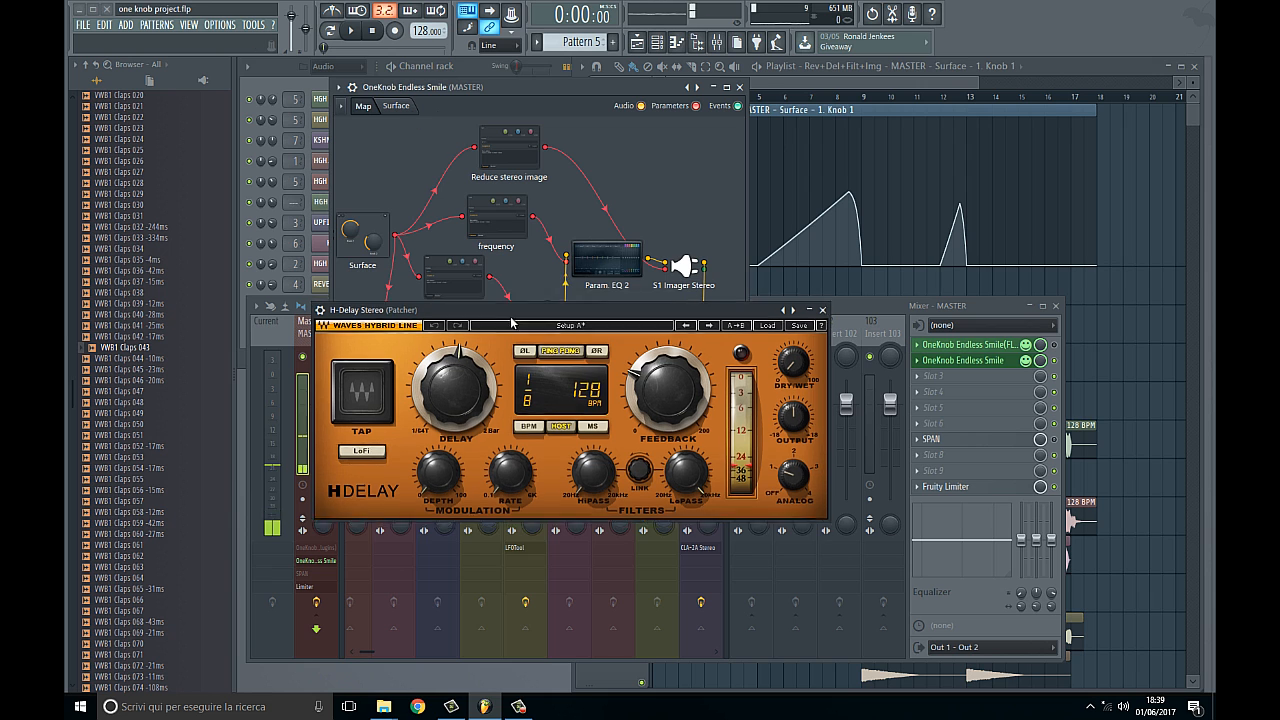
pyautogui.click(396, 106)
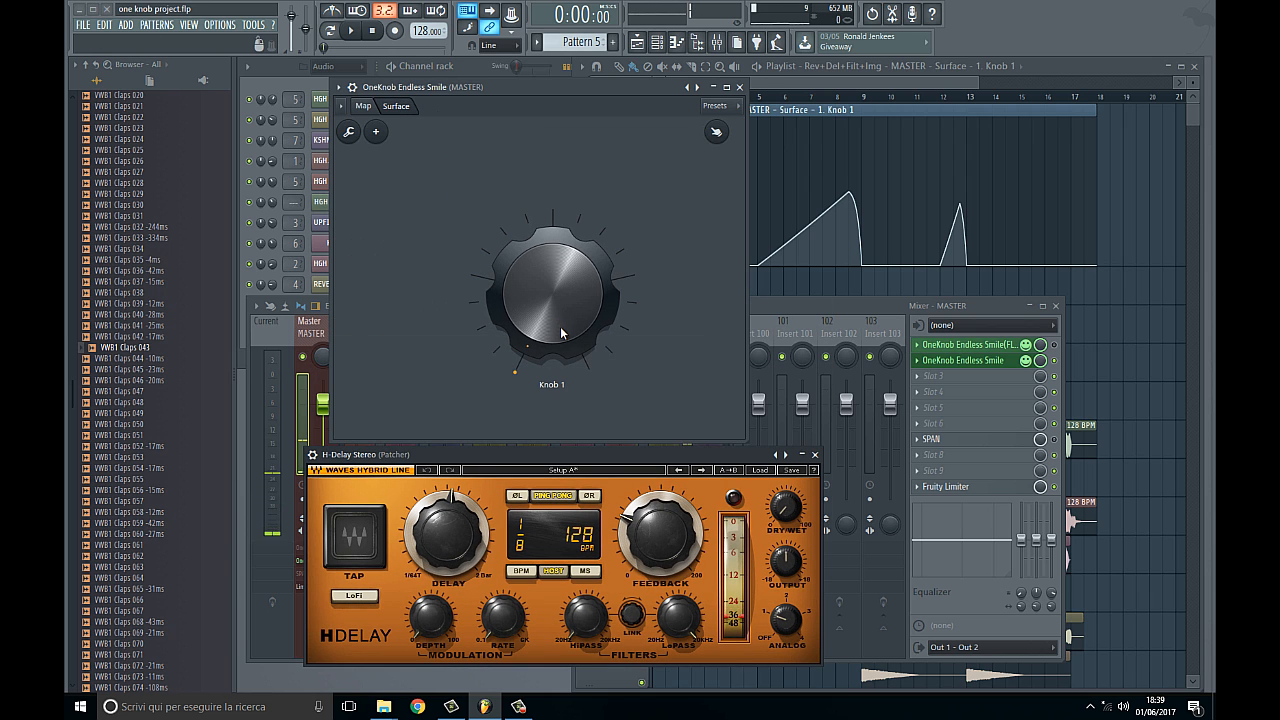
pyautogui.moveTo(563, 334); pyautogui.dragTo(549, 301)
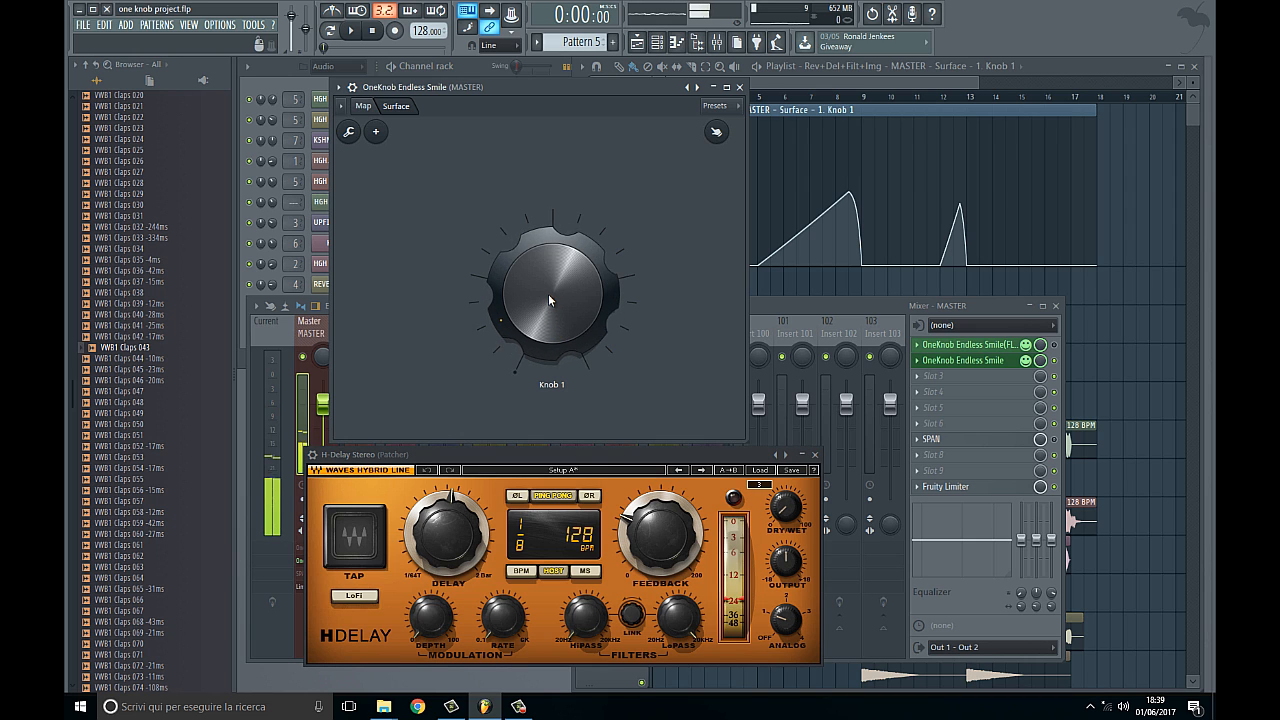
pyautogui.moveTo(550, 300); pyautogui.dragTo(550, 245)
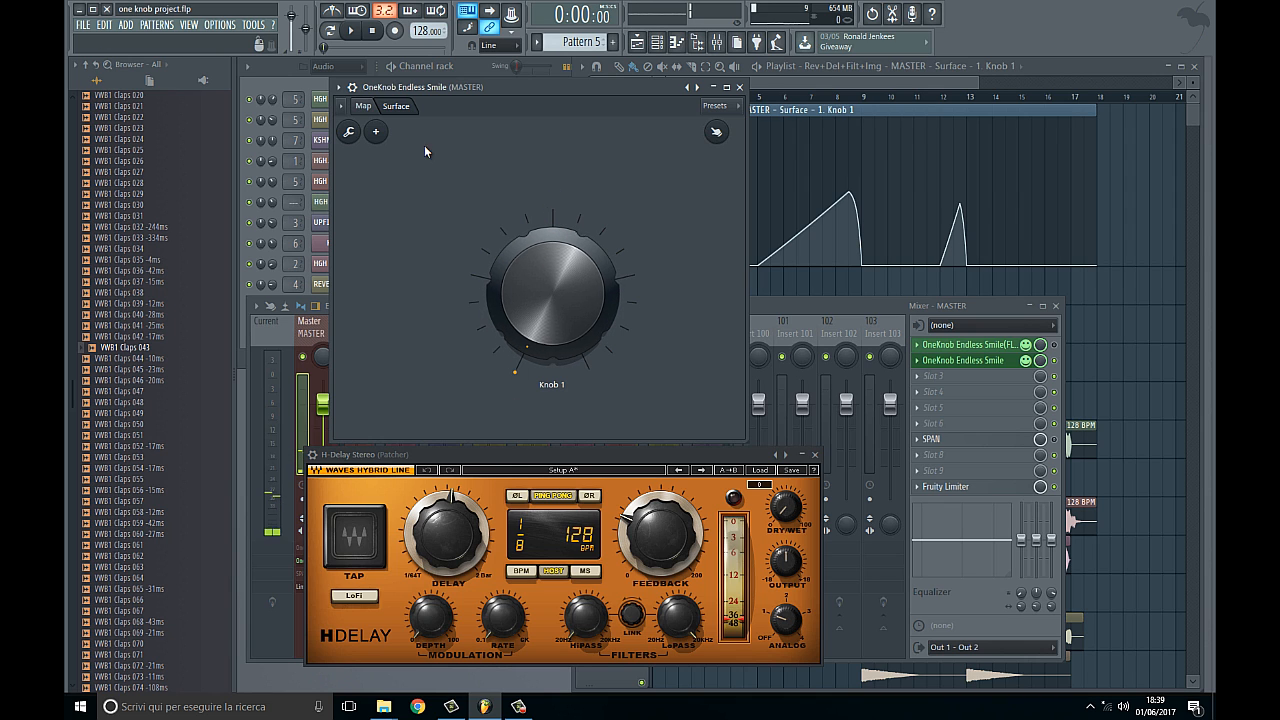
pyautogui.click(363, 106)
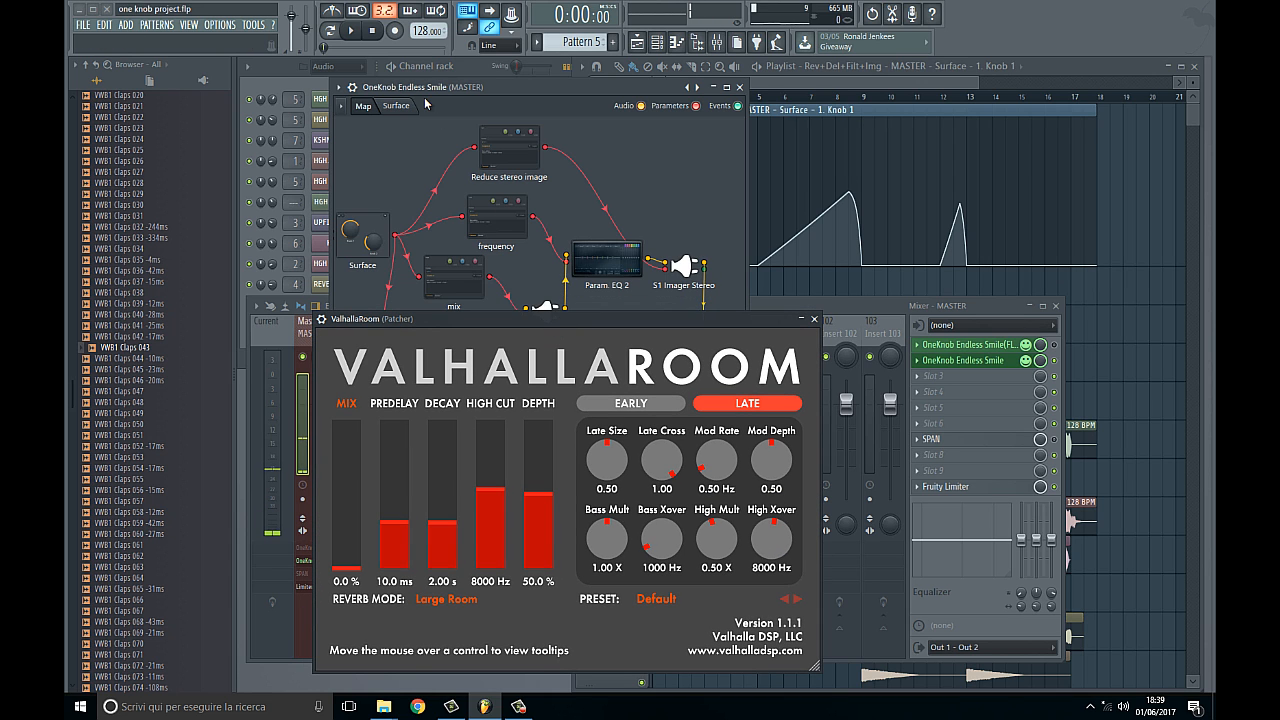
# Step: Turn Surface Knob 1 up to raise ValhallaRoom's reverb mix, then return to Map
pyautogui.click(396, 106)
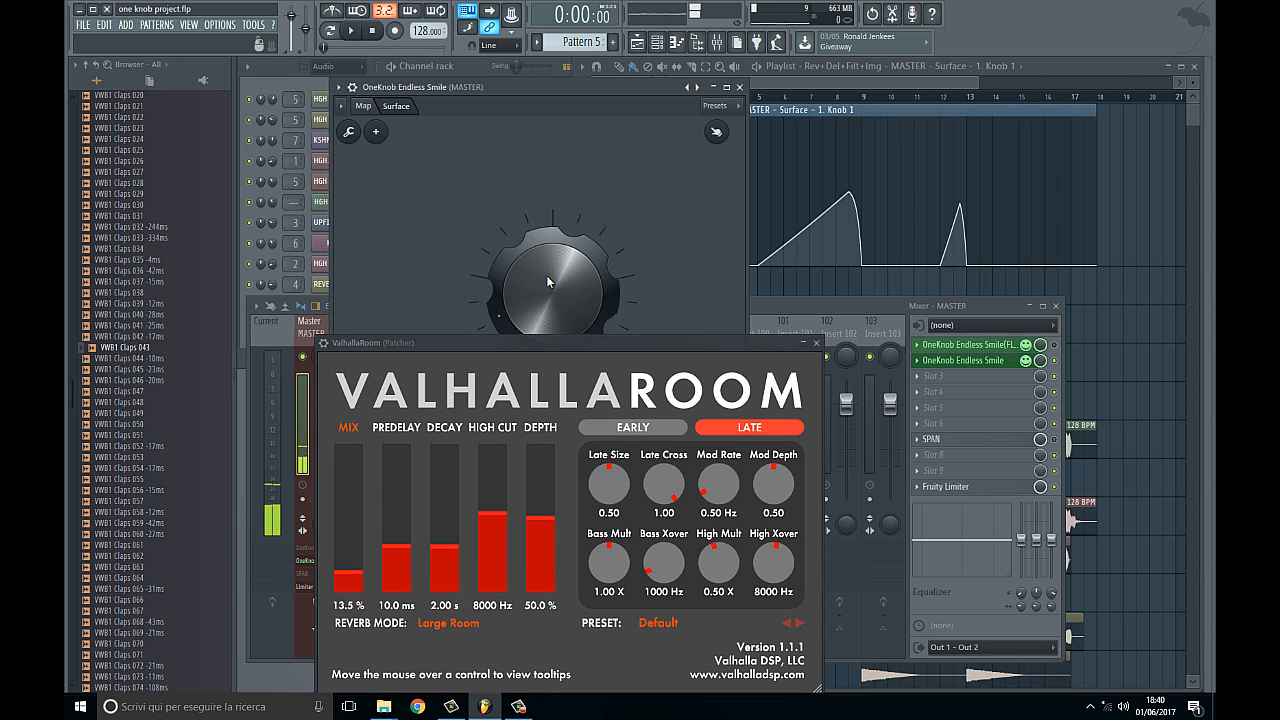
pyautogui.moveTo(548, 282); pyautogui.dragTo(548, 240)
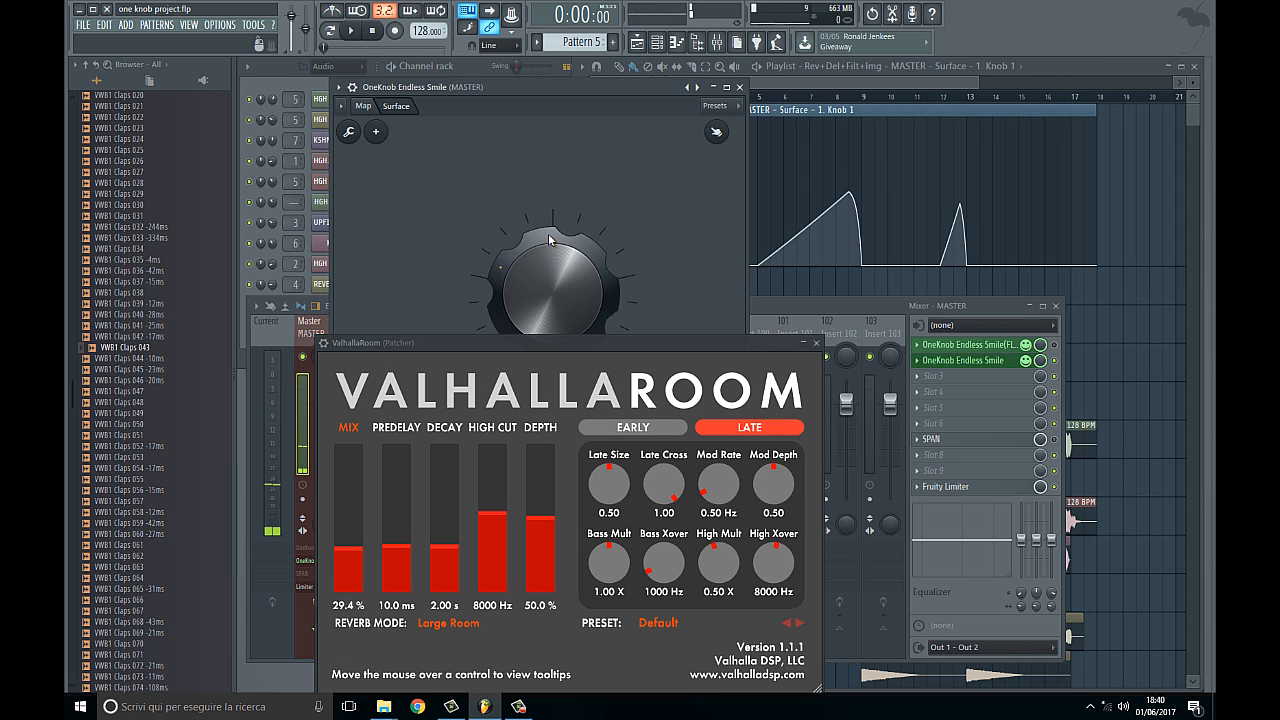
pyautogui.moveTo(548, 240); pyautogui.dragTo(551, 216)
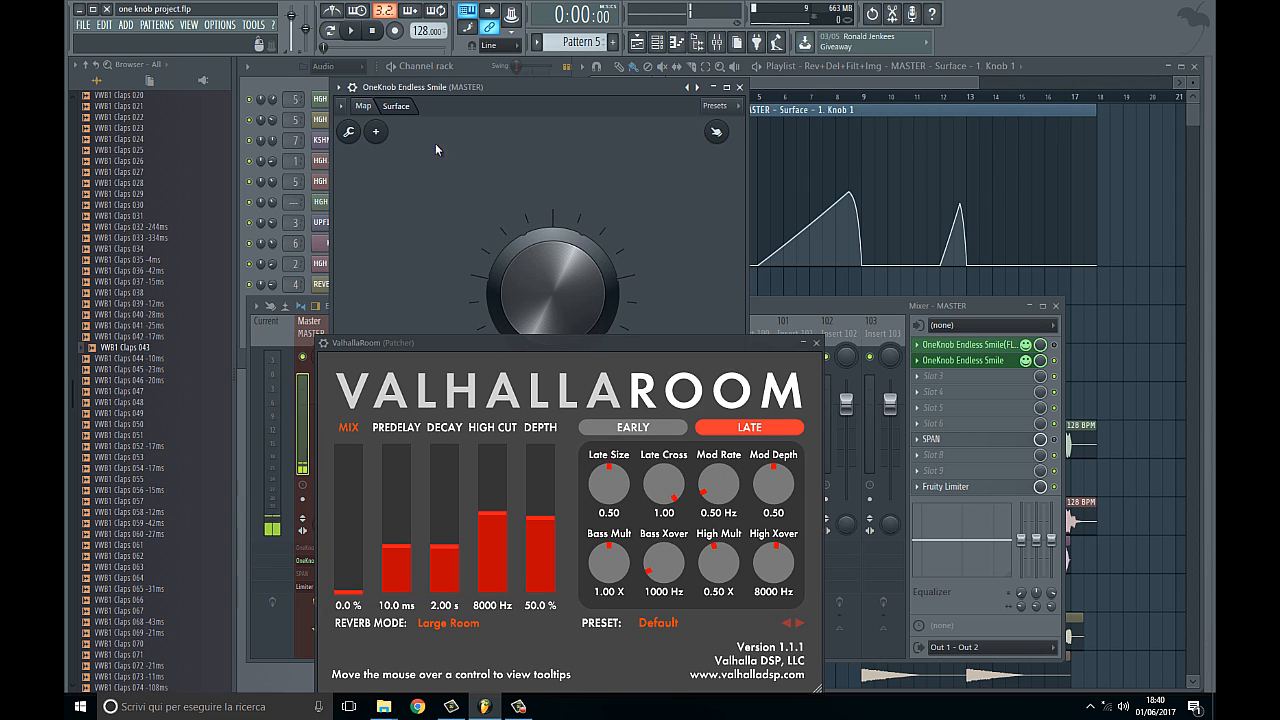
pyautogui.click(363, 106)
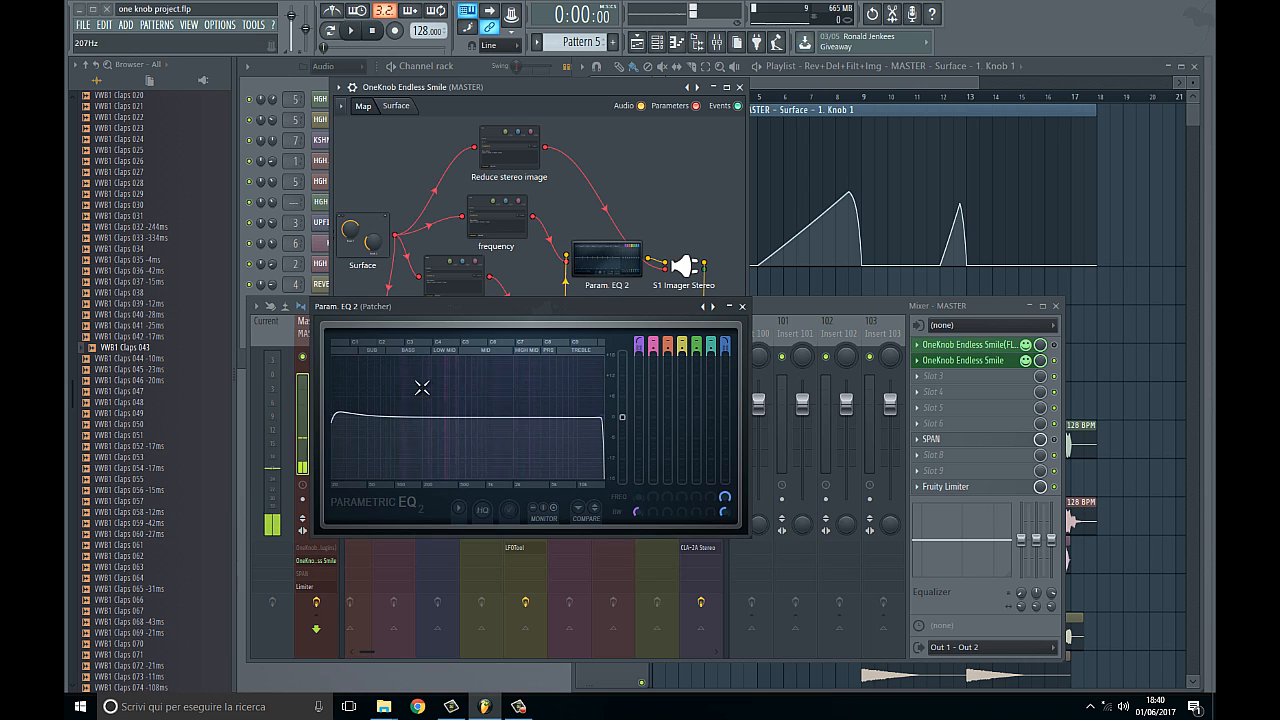
# Step: Switch to the Surface tab and back to the patch's routing Map
pyautogui.click(396, 106)
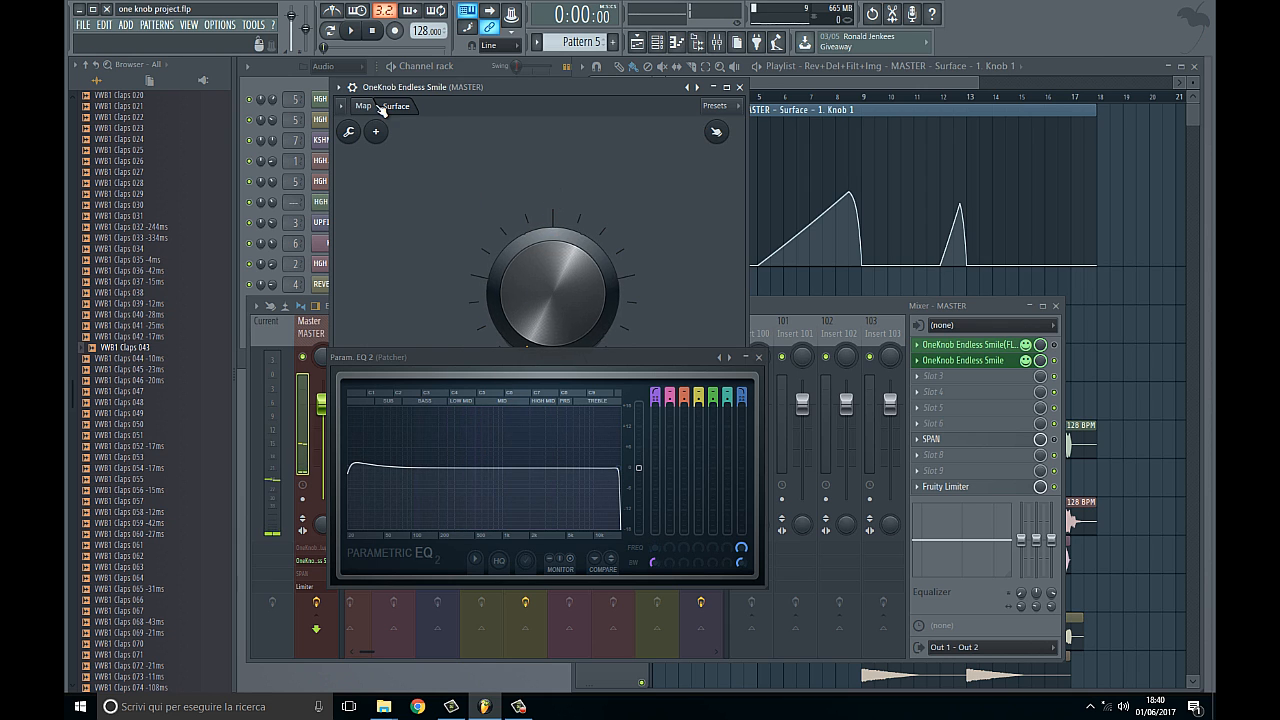
pyautogui.click(396, 106)
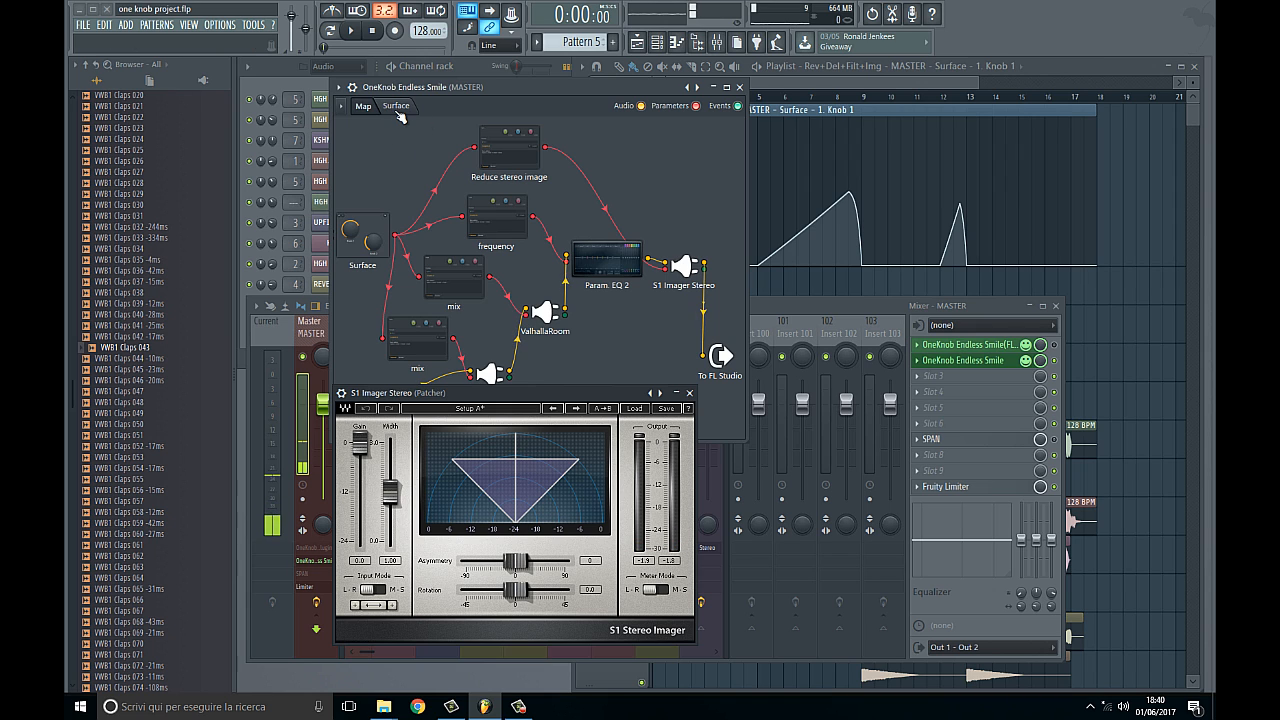
# Step: Turn Surface Knob 1 to shrink S1 Imager width to zero, then restore full width
pyautogui.click(396, 106)
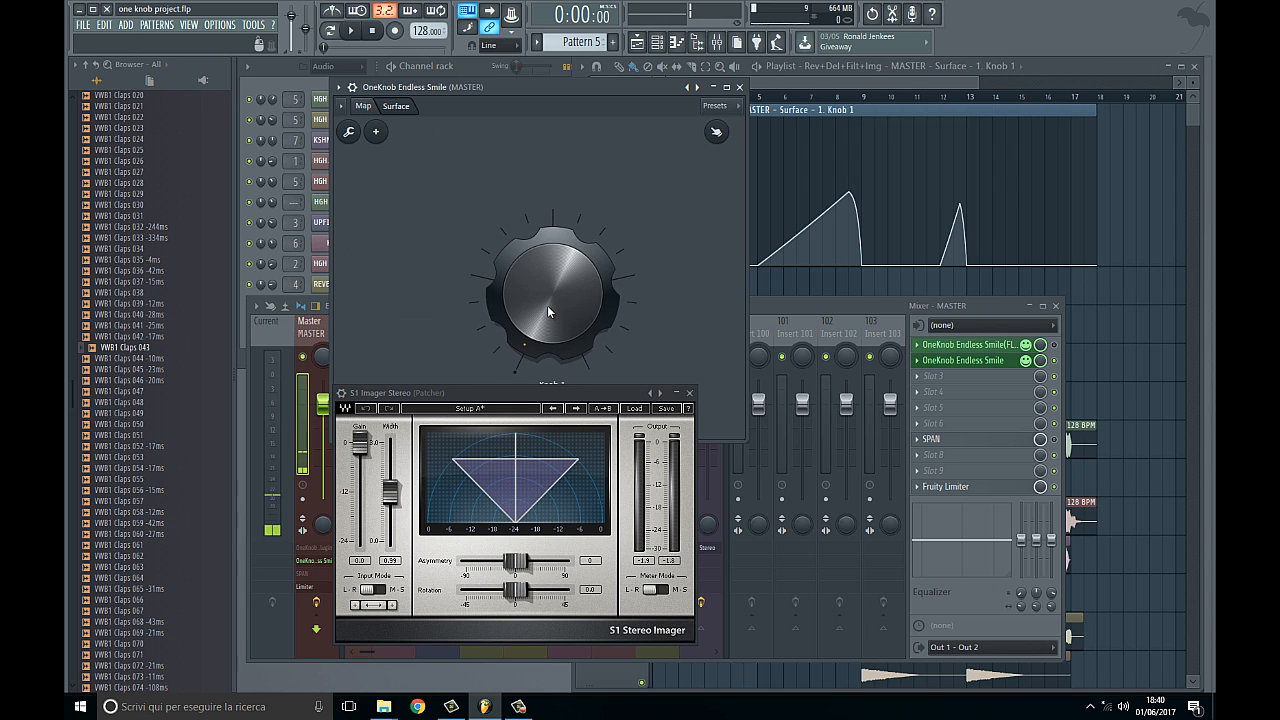
pyautogui.moveTo(548, 290); pyautogui.dragTo(548, 270)
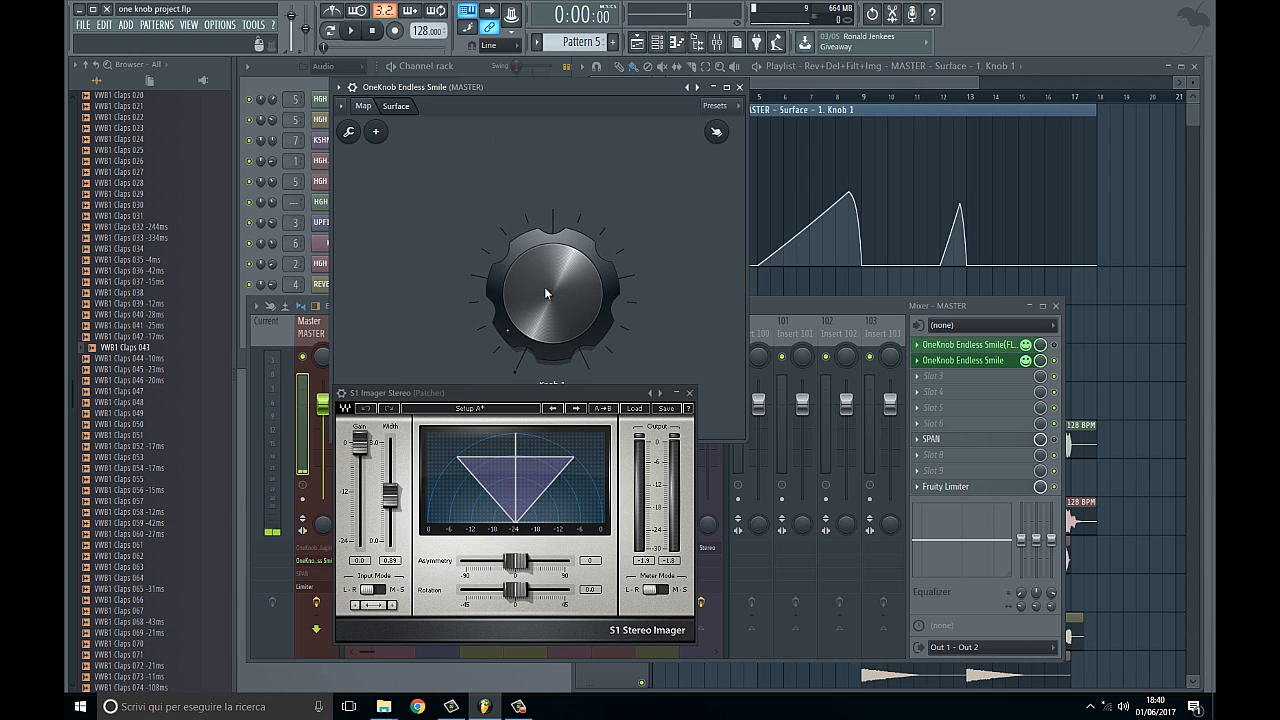
pyautogui.moveTo(550, 290); pyautogui.dragTo(547, 278)
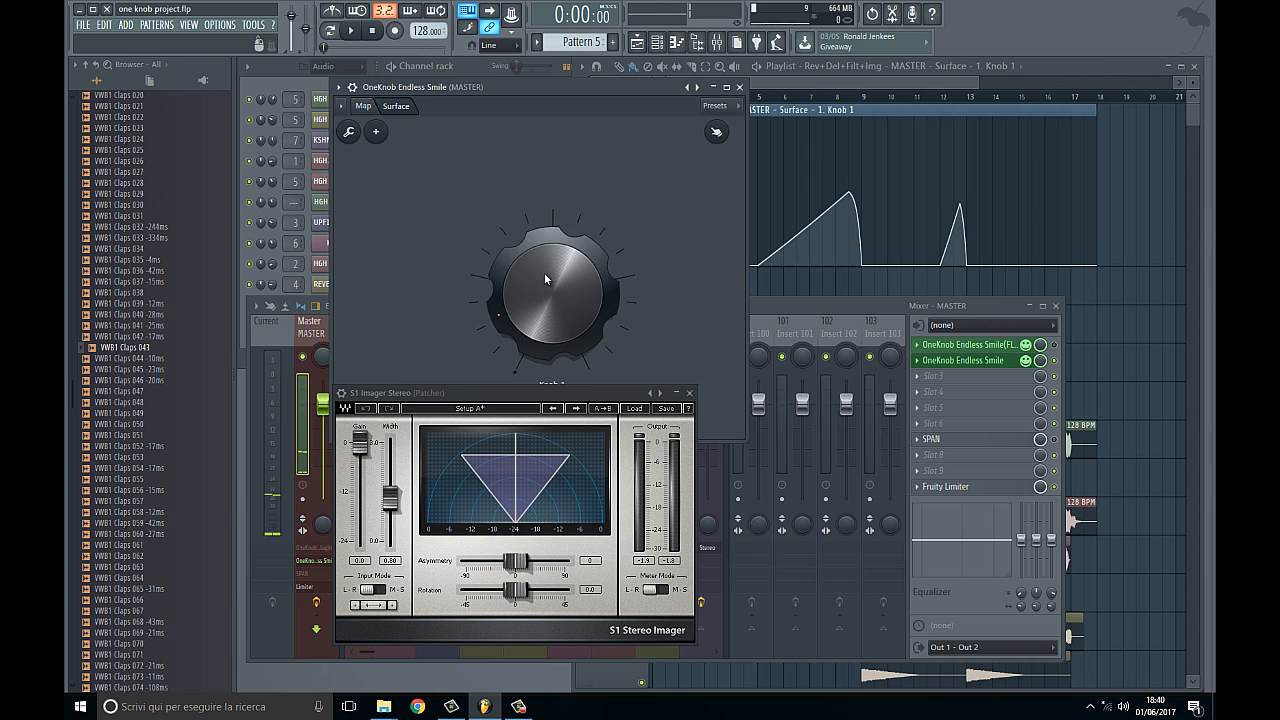
pyautogui.moveTo(548, 280); pyautogui.dragTo(545, 315)
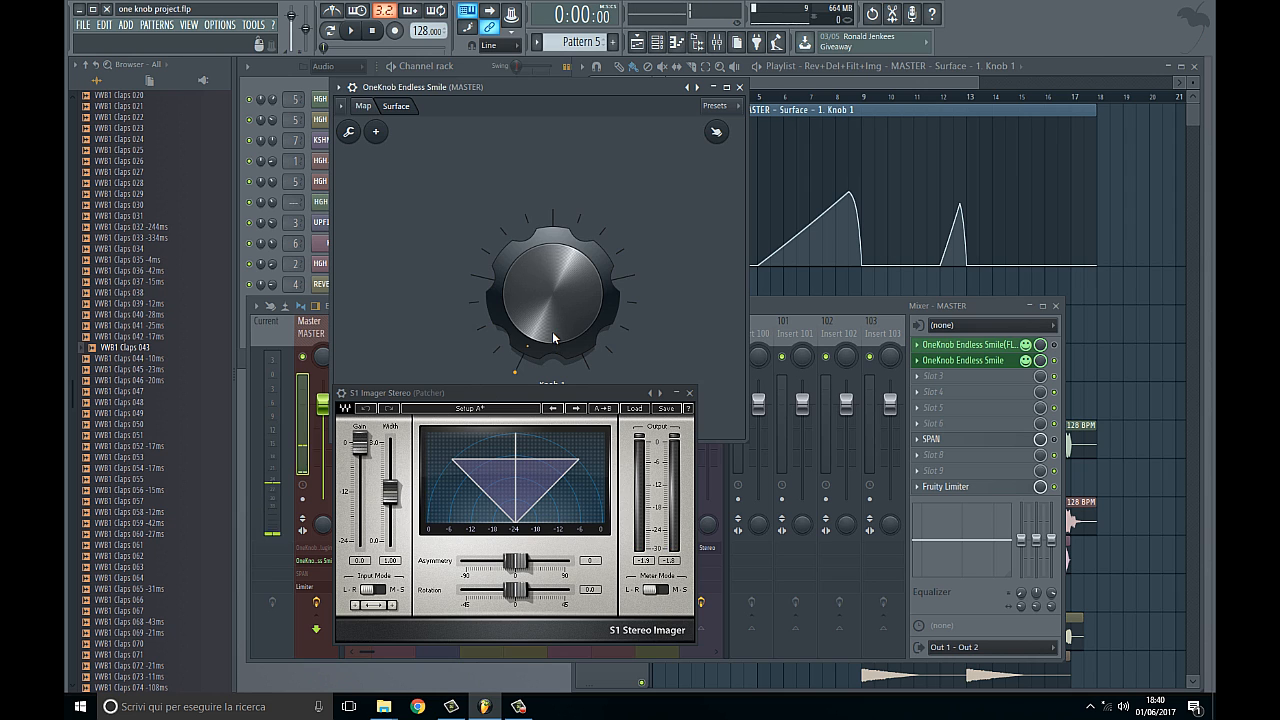
pyautogui.moveTo(553, 338); pyautogui.dragTo(535, 242)
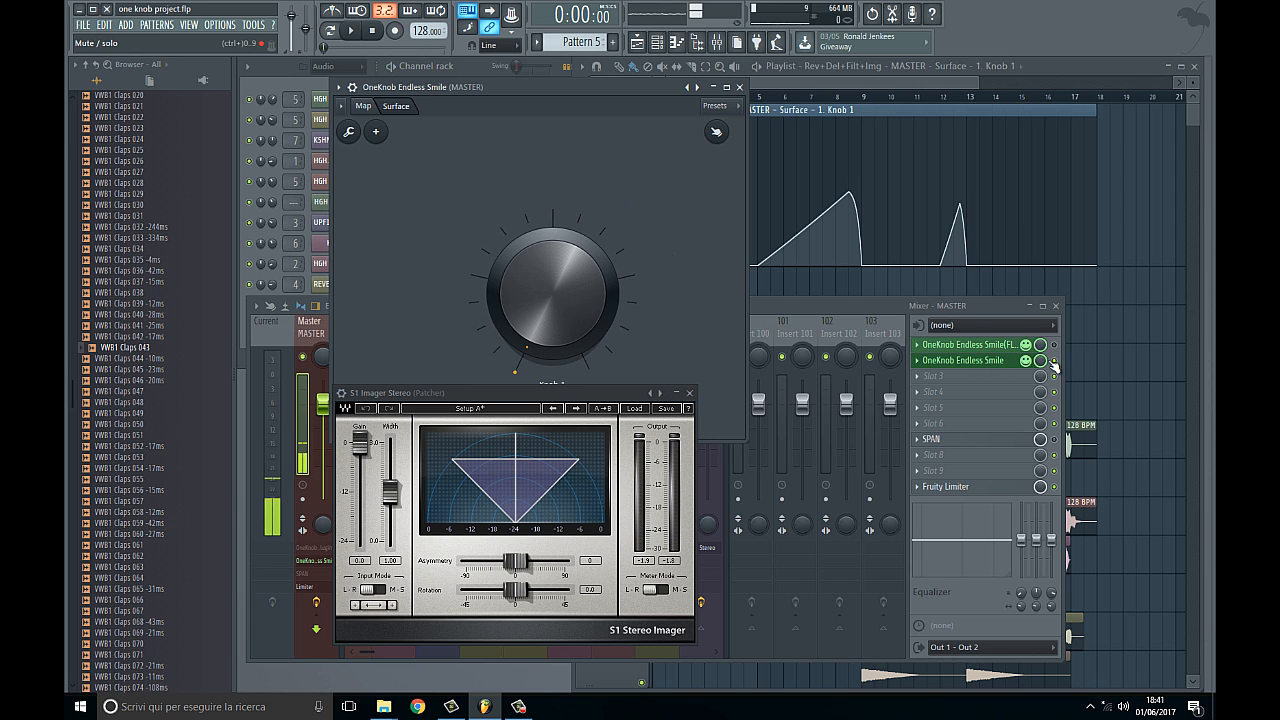
# Step: Show the OneKnob Endless Smile (FL plugins) patch map and select its Delay bank module
pyautogui.click(970, 344)
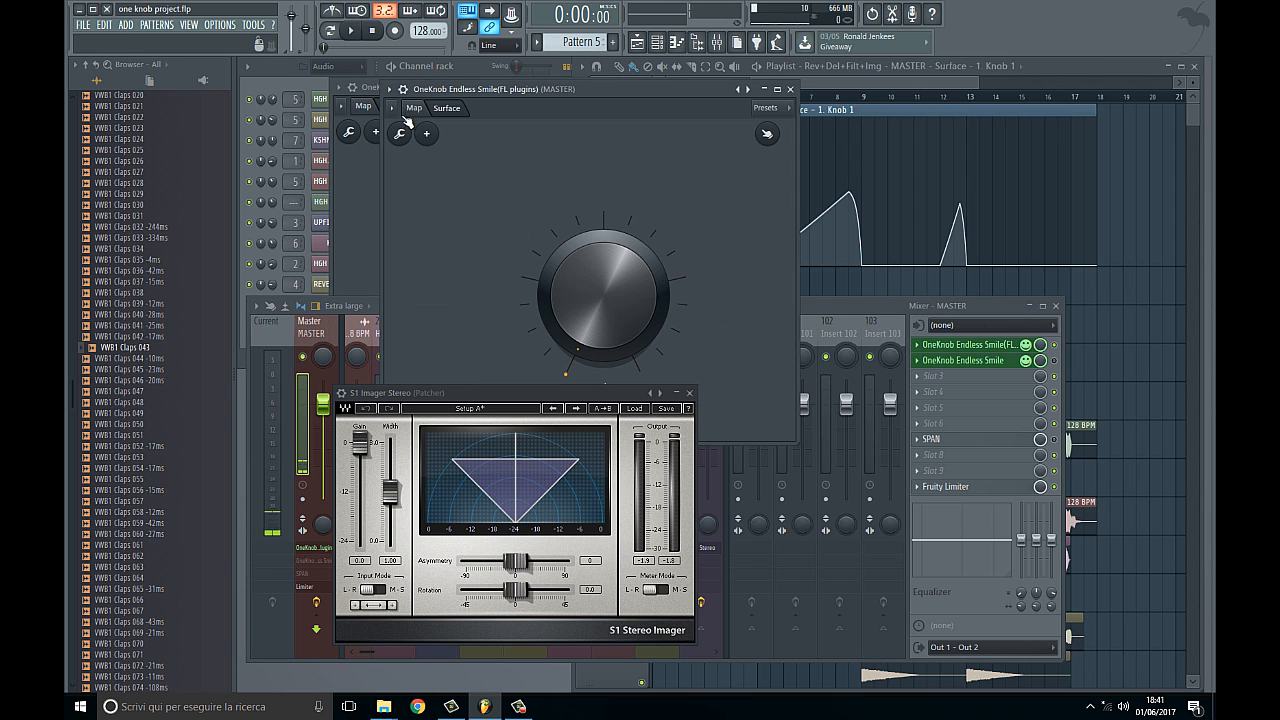
pyautogui.click(413, 108)
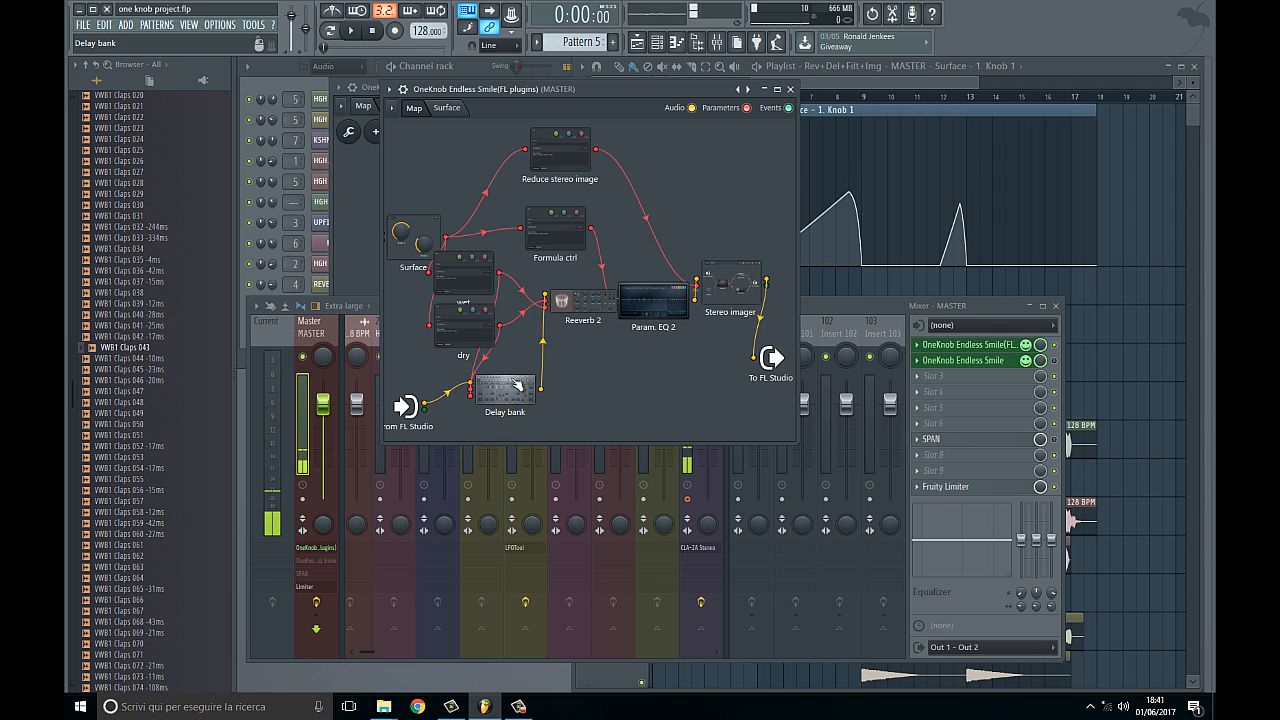
pyautogui.click(653, 300)
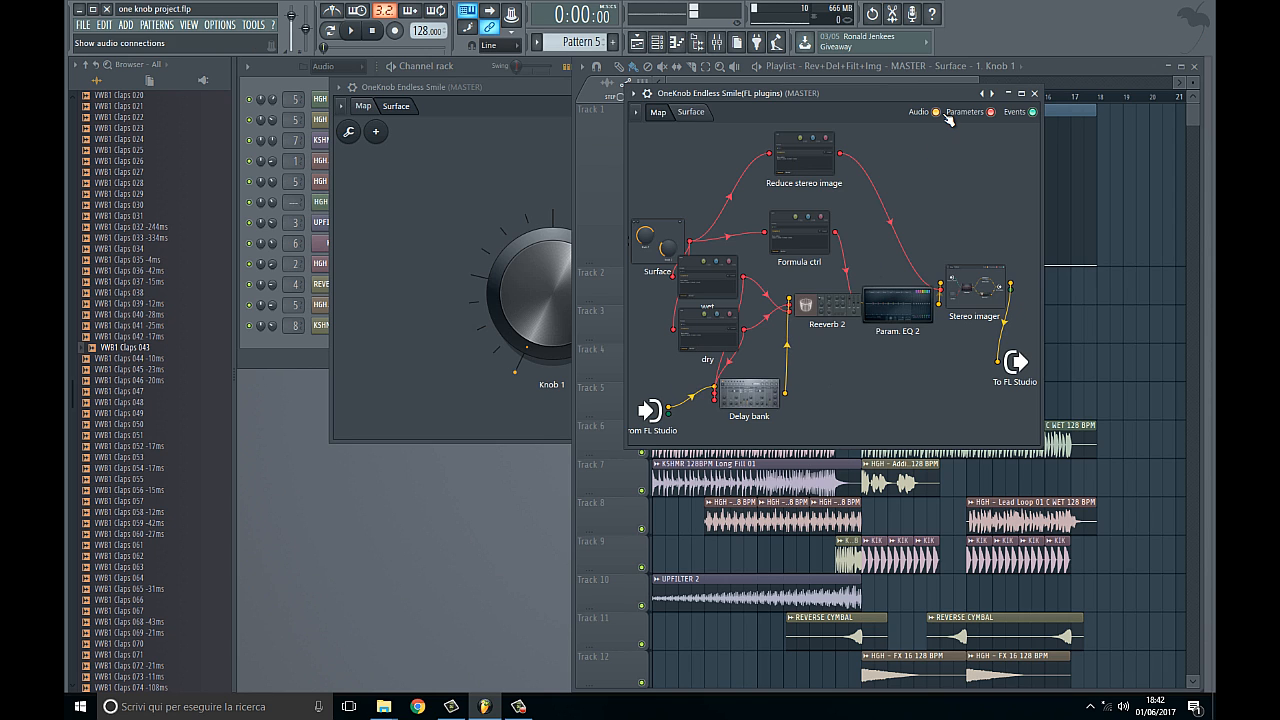
# Step: Close the FL-plugins patch and turn Knob 1 to drive all effects together
pyautogui.click(1035, 93)
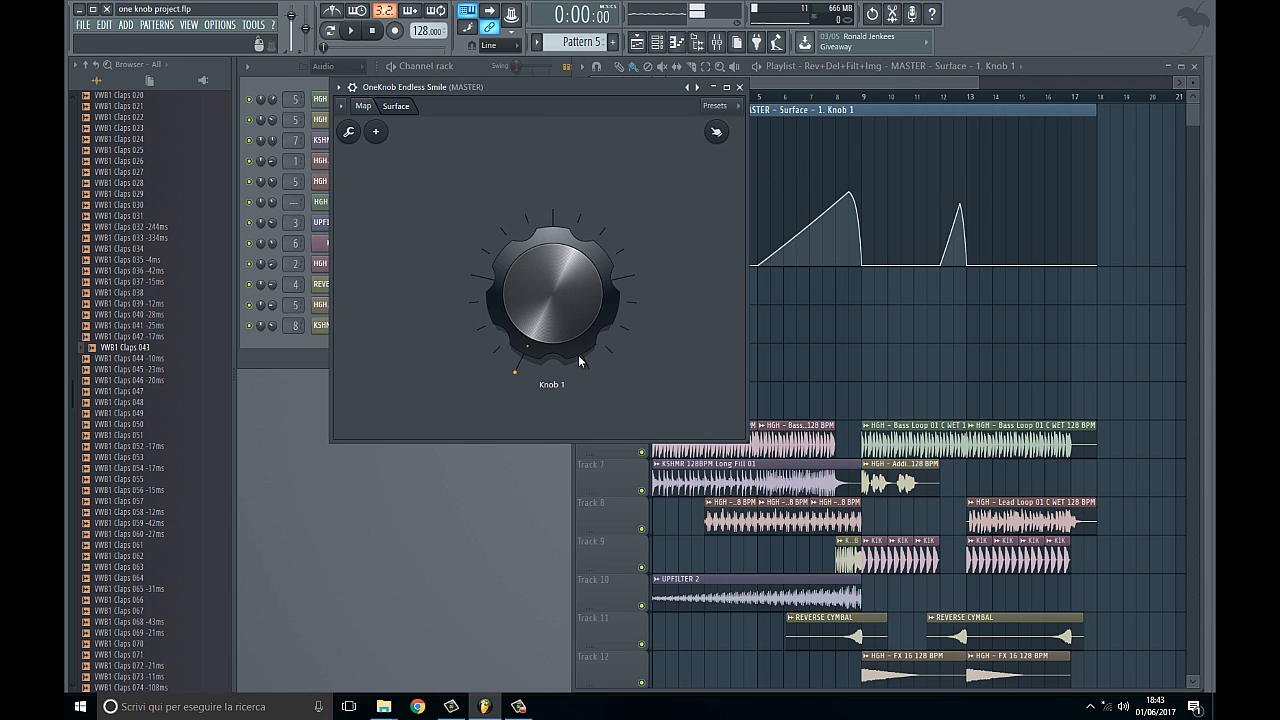
pyautogui.moveTo(578, 360); pyautogui.dragTo(557, 318)
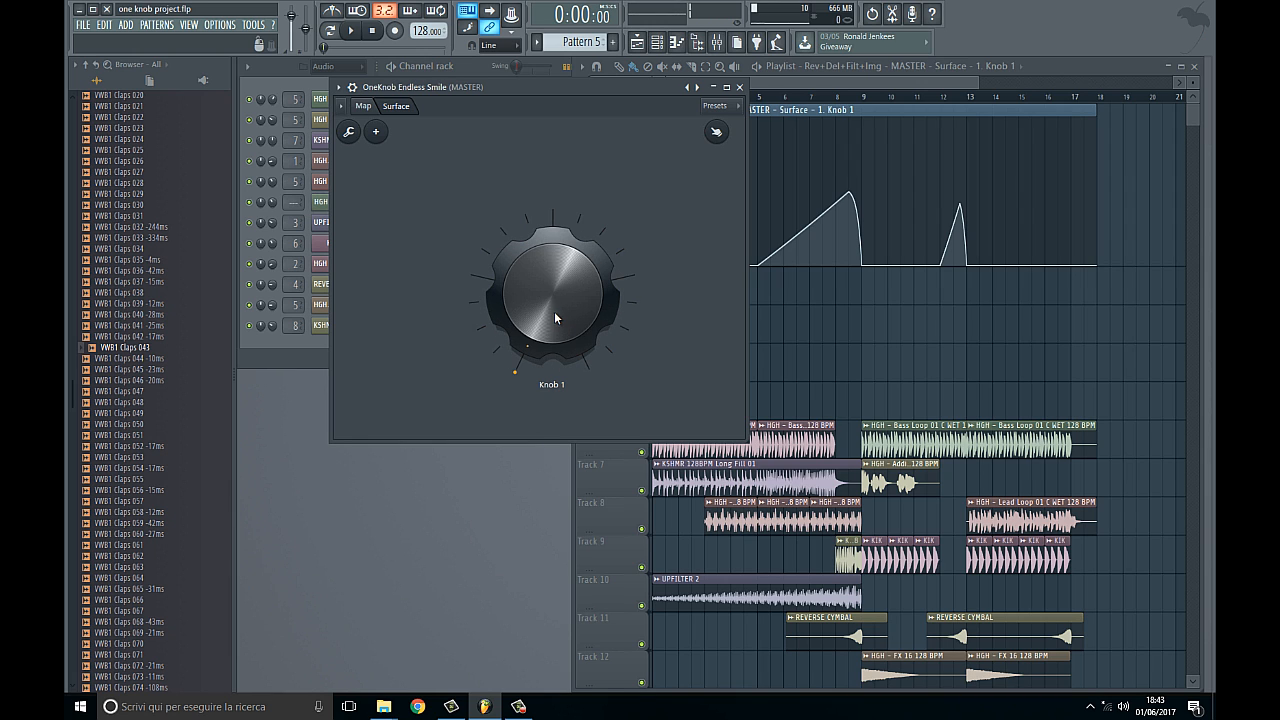